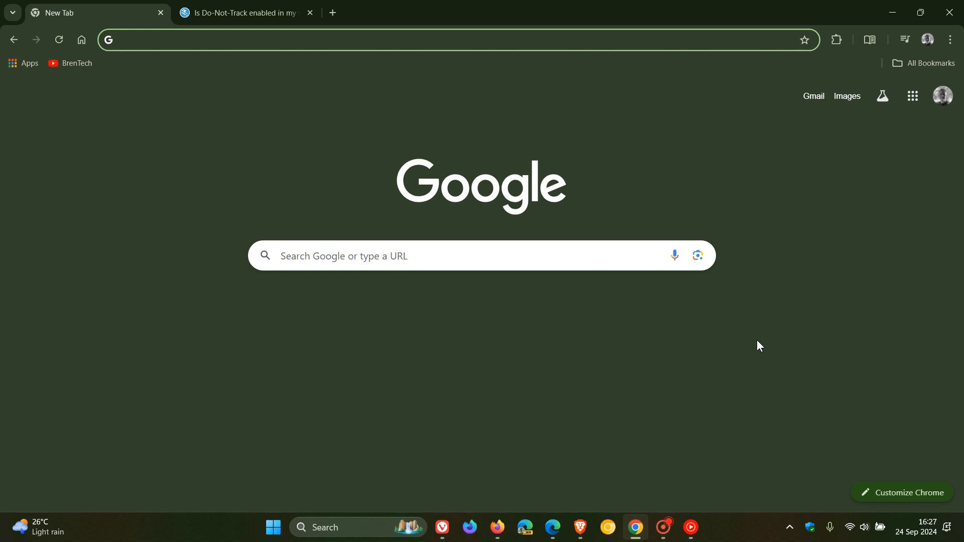
- Bring Firefox and then Vivaldi to the front from the taskbar
click(579, 527)
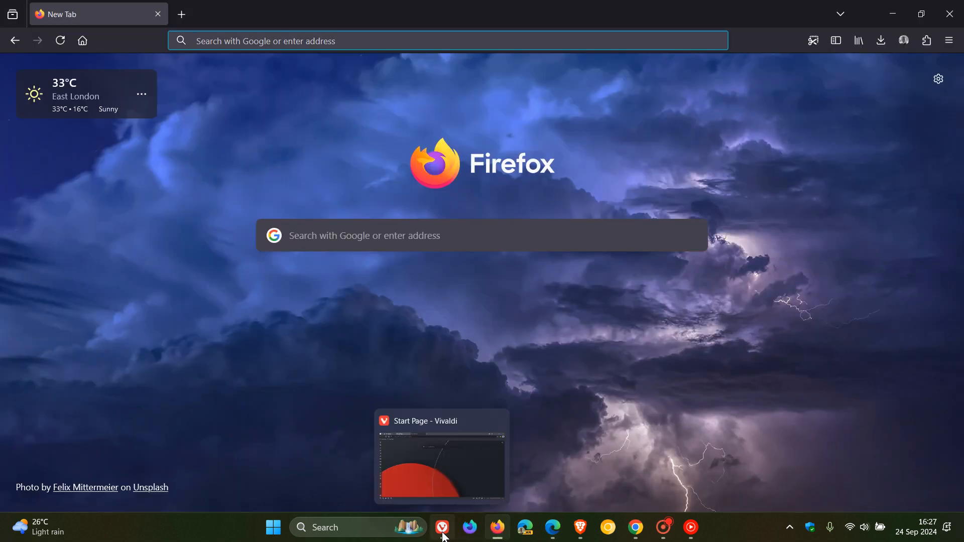
click(442, 527)
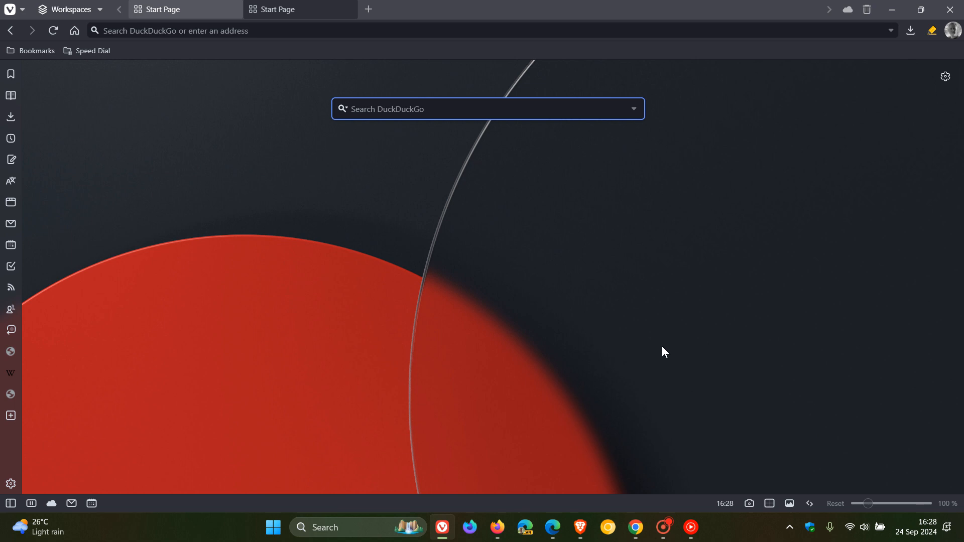
- Bring Chrome's new tab page forward from the taskbar
click(636, 526)
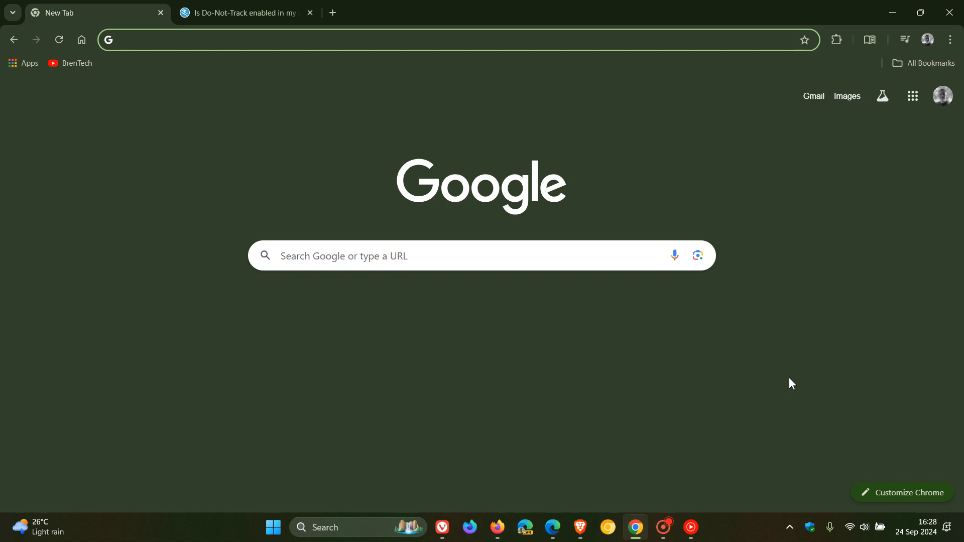
mouse_move(416, 520)
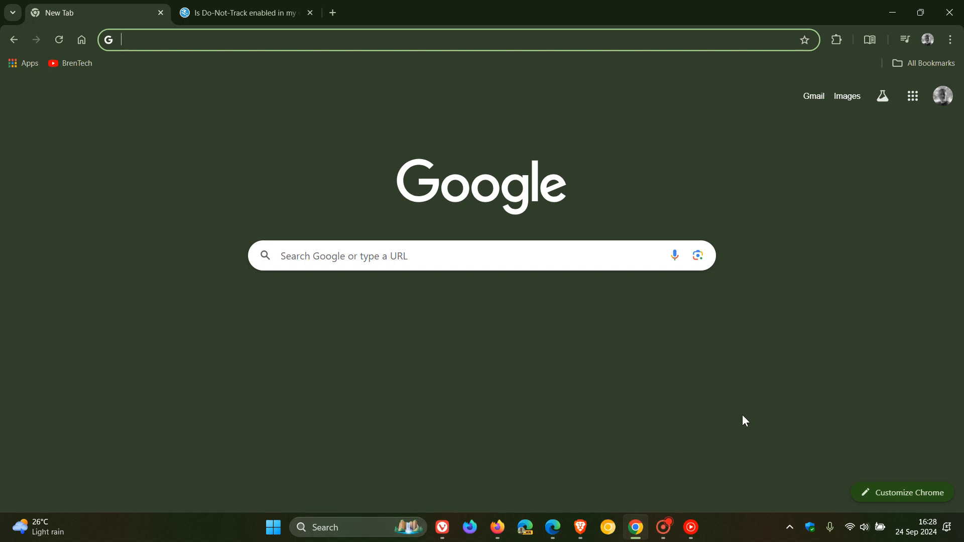
- Reach Chrome's Third-party cookies settings under Privacy and security, down to the Advanced section
click(951, 39)
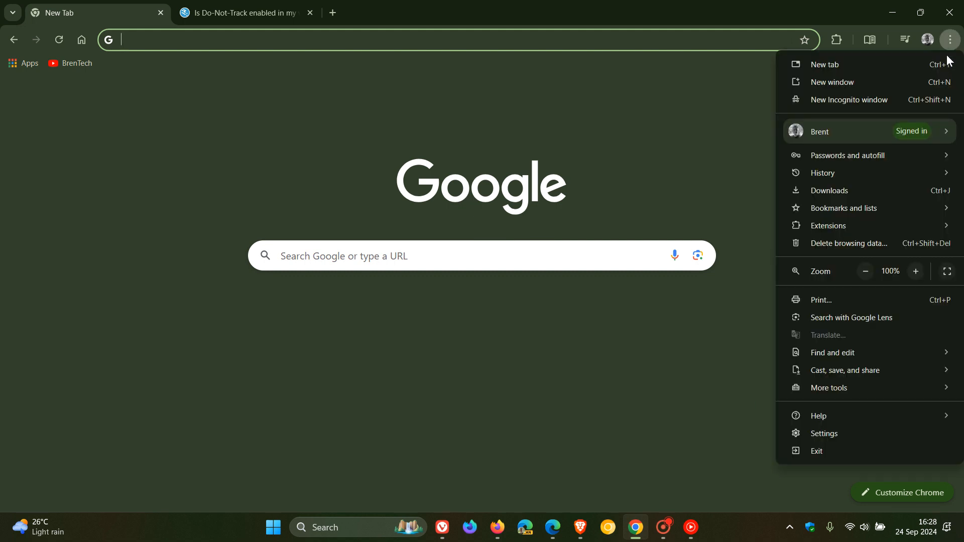
click(824, 434)
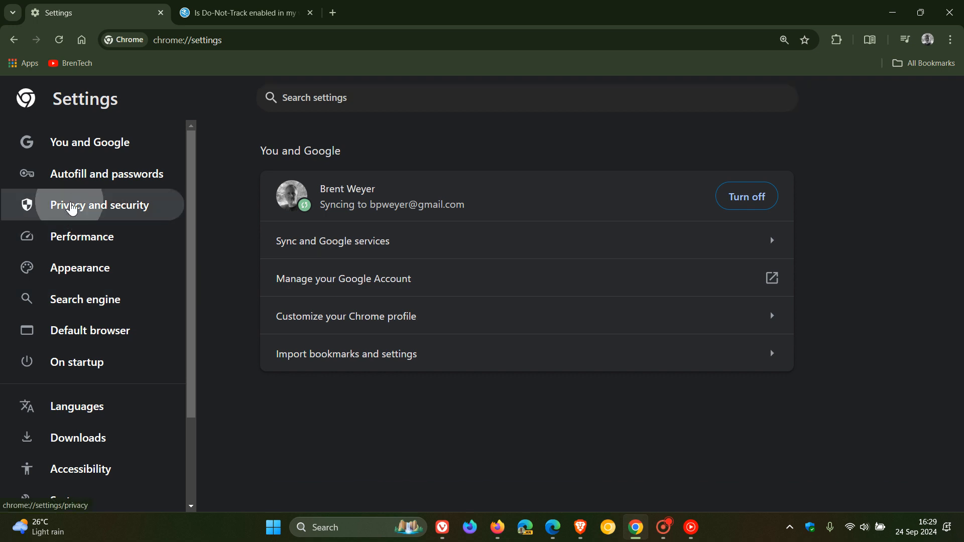
click(99, 205)
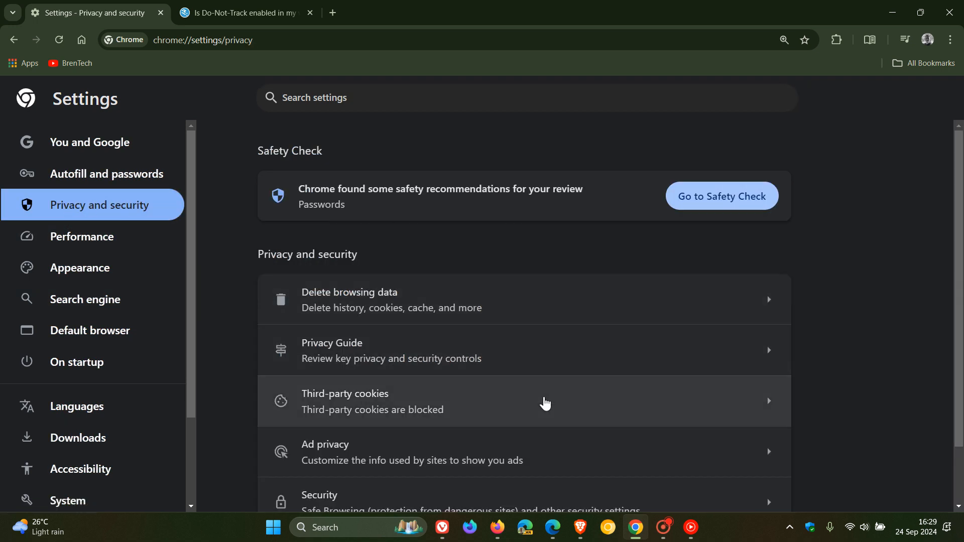
click(545, 403)
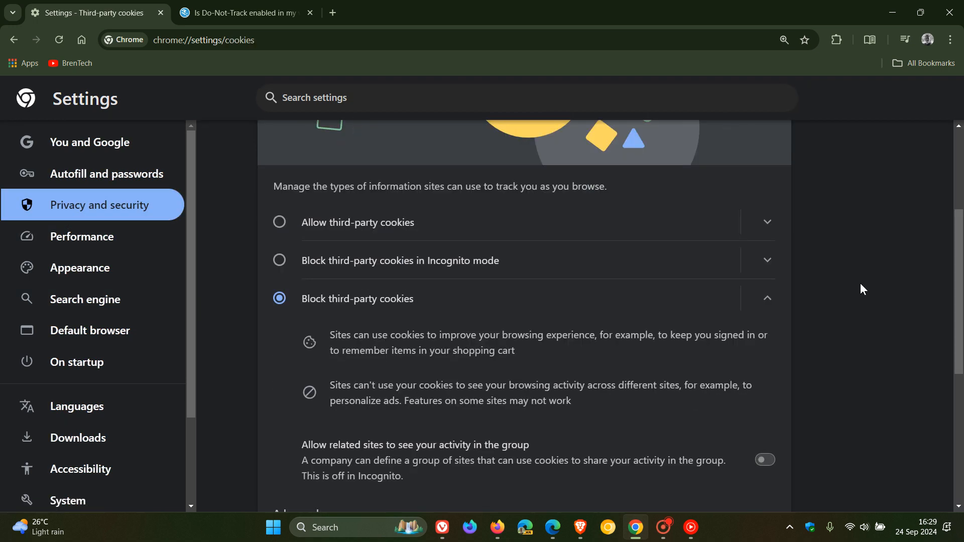
scroll(down, 3)
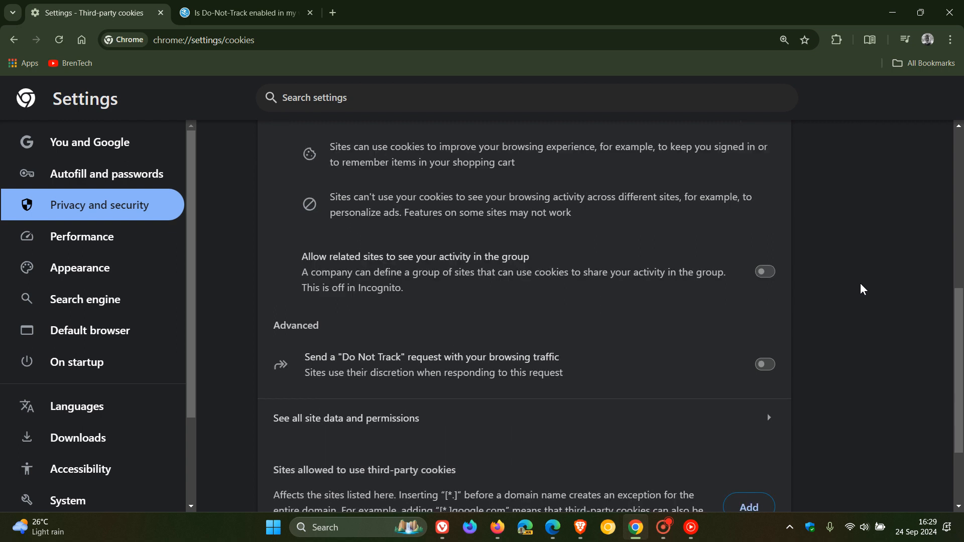
mouse_move(629, 365)
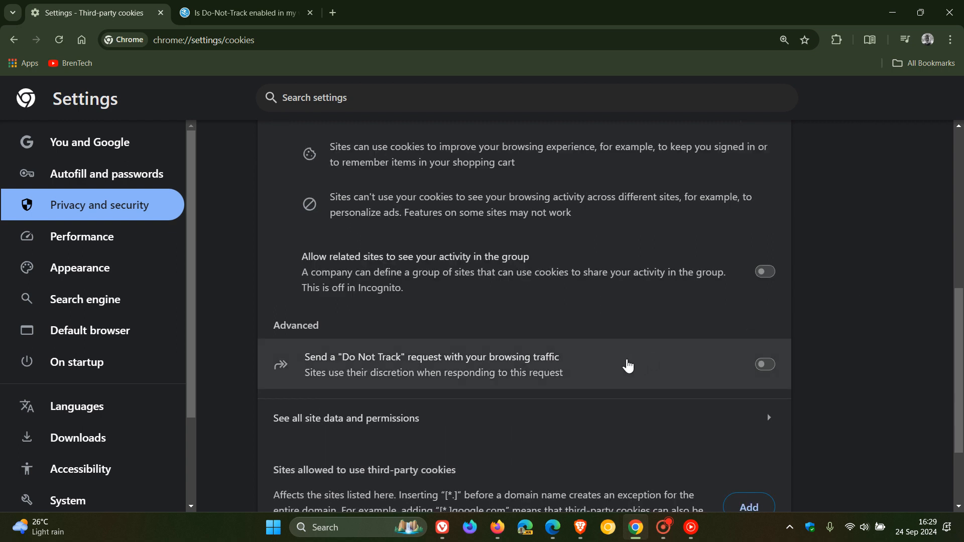
mouse_move(621, 383)
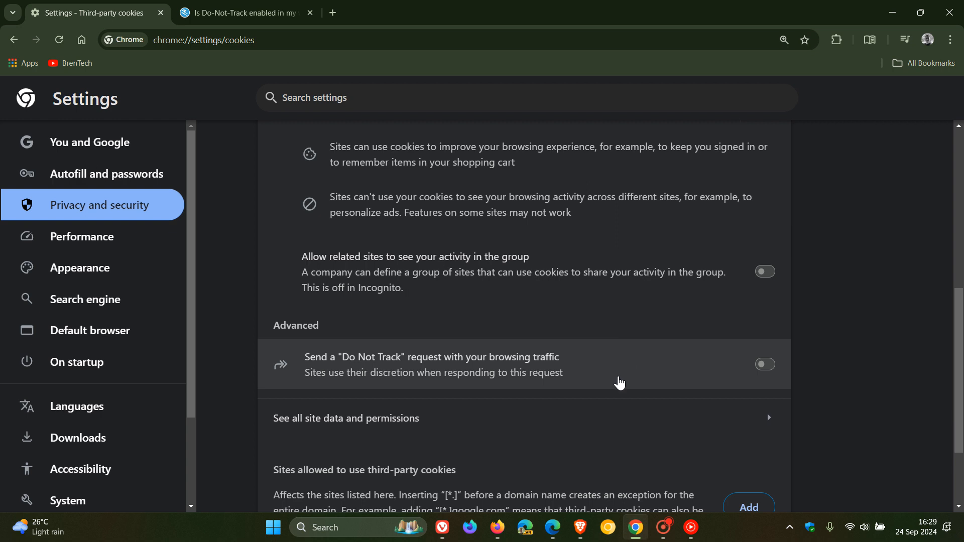
mouse_move(615, 380)
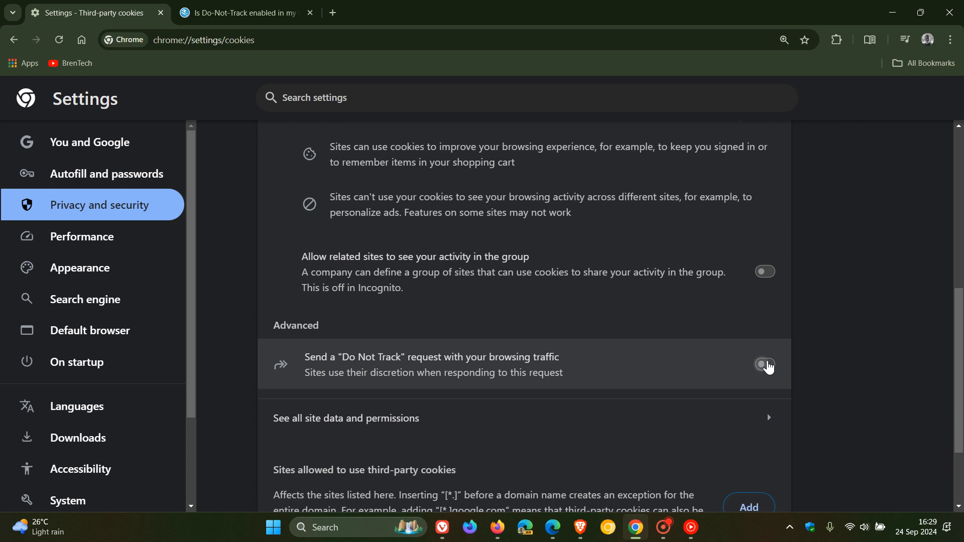
- Enable Chrome's 'Send a Do Not Track request' toggle and confirm the explanation dialog
click(765, 364)
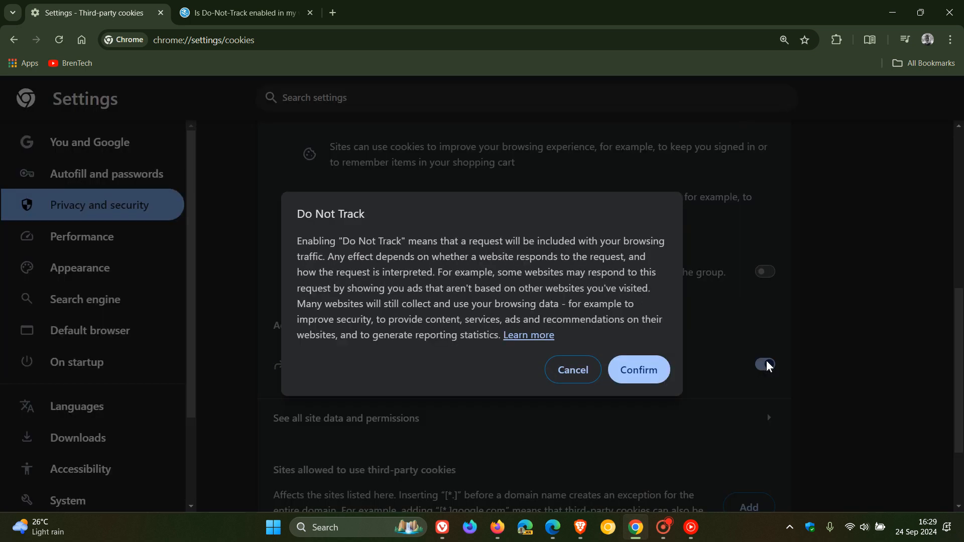
click(766, 365)
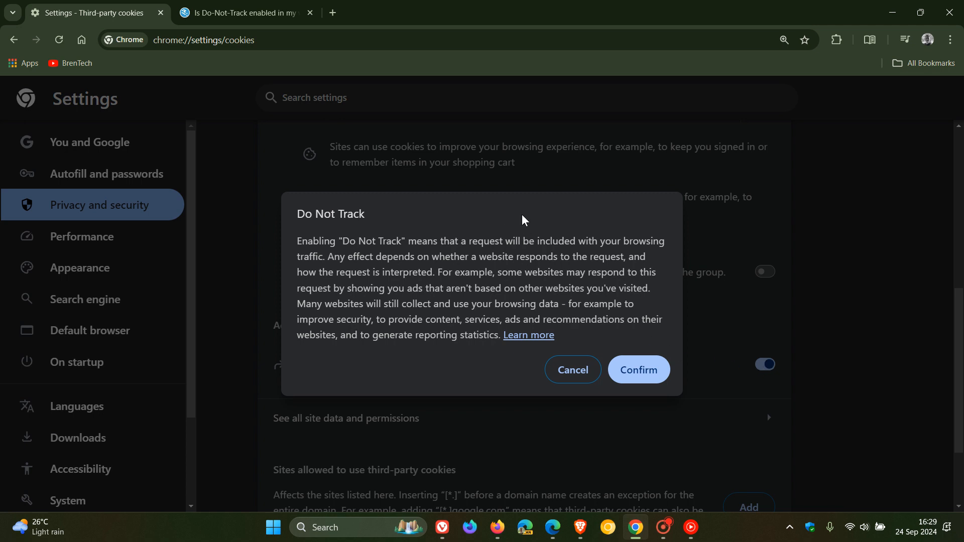
mouse_move(597, 229)
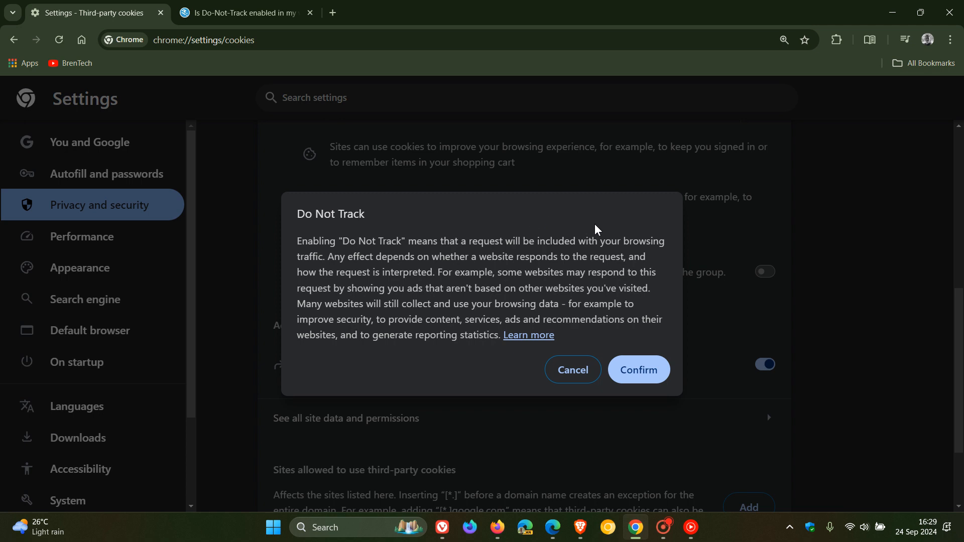
mouse_move(677, 249)
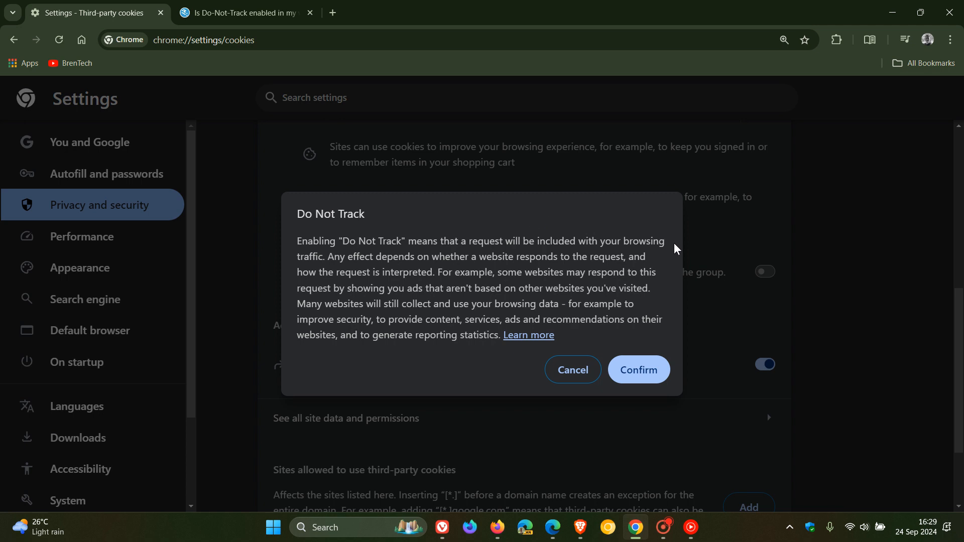
mouse_move(668, 263)
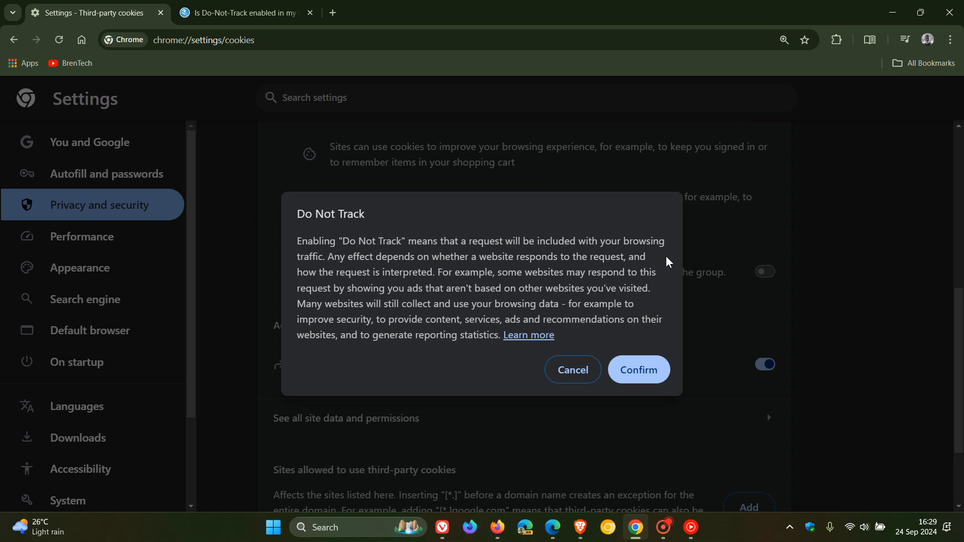
mouse_move(663, 262)
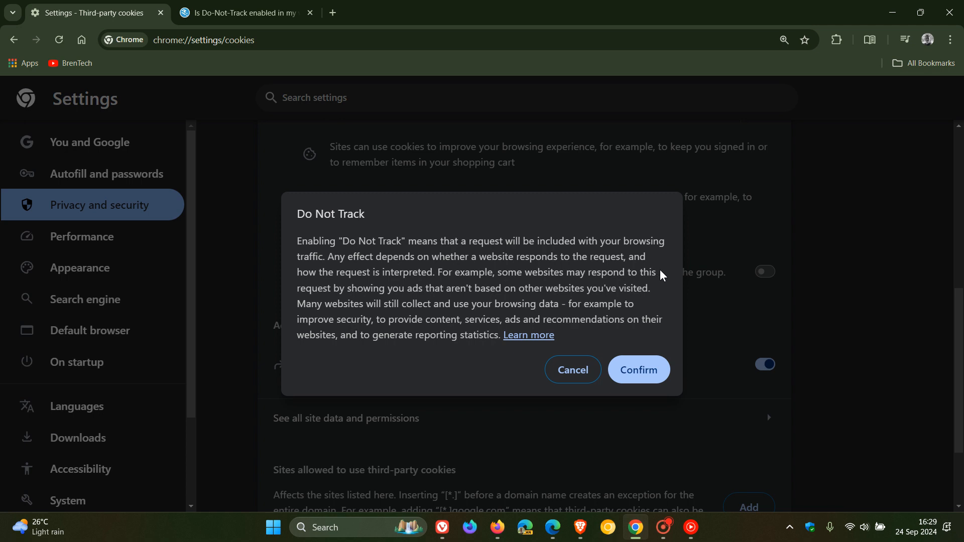
mouse_move(664, 292)
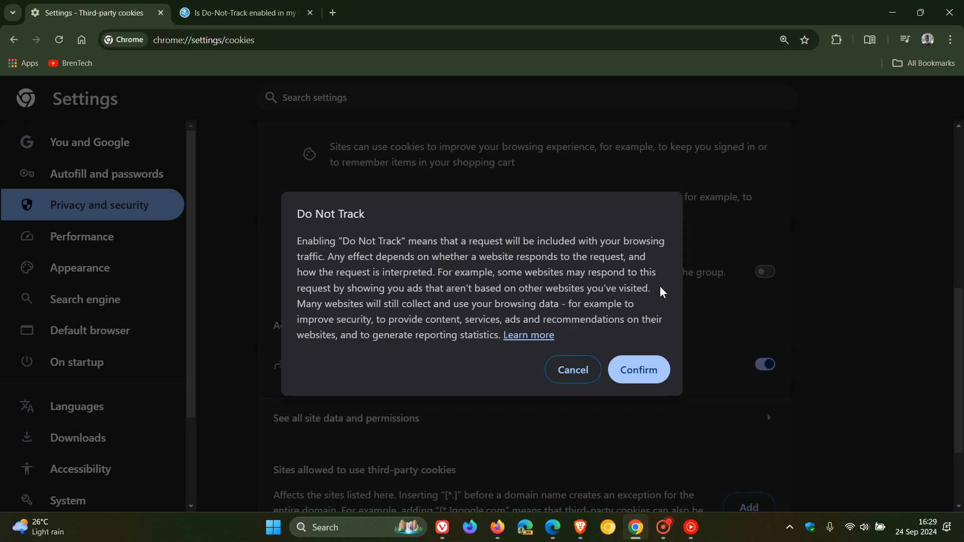
mouse_move(662, 281)
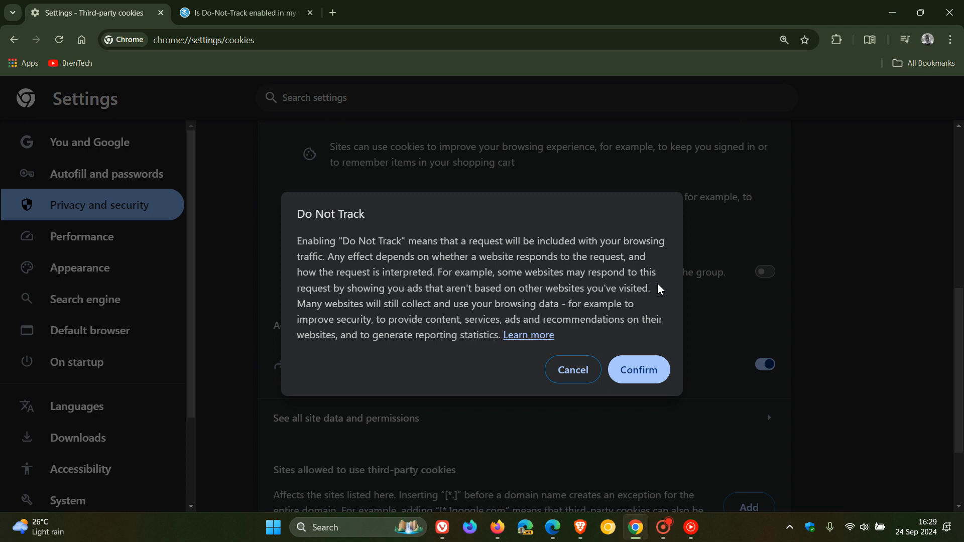
mouse_move(657, 308)
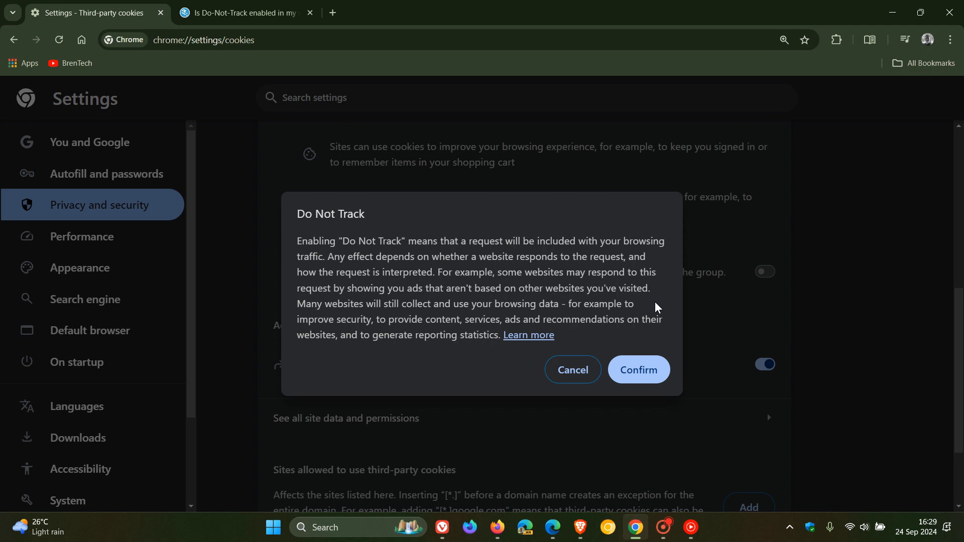
mouse_move(664, 323)
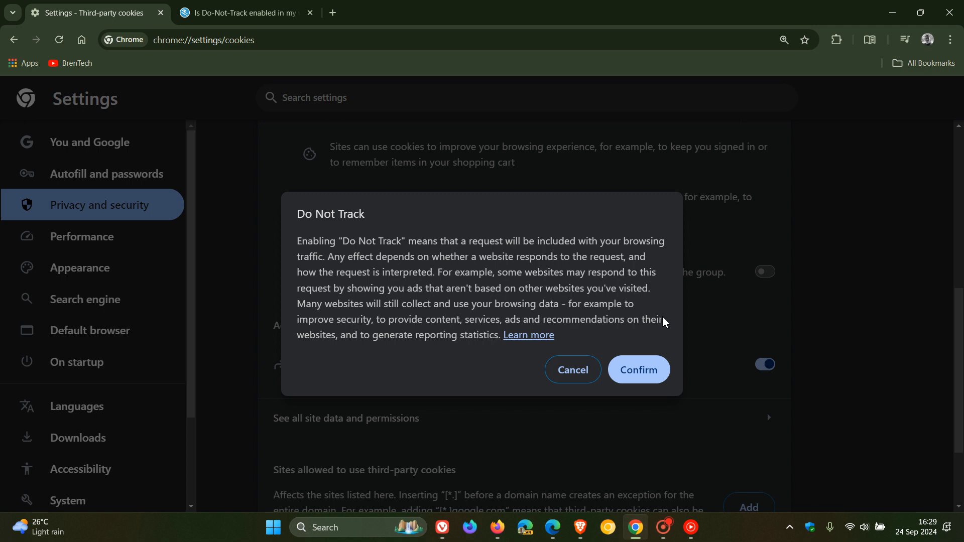
mouse_move(671, 323)
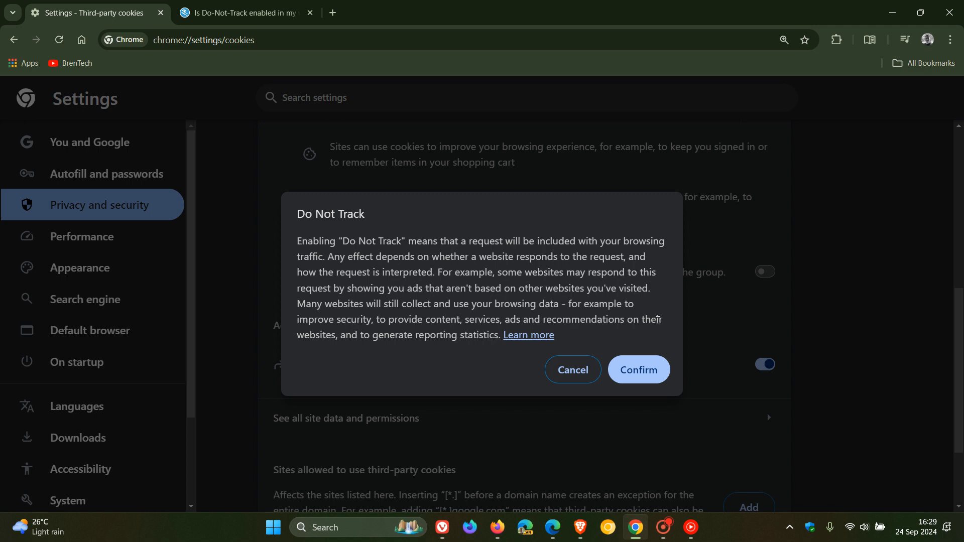
click(639, 370)
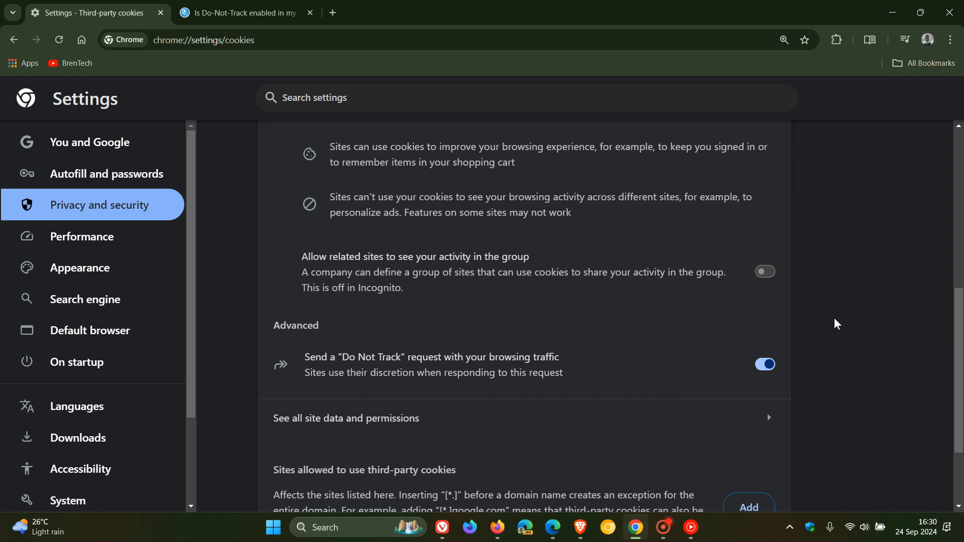
mouse_move(712, 365)
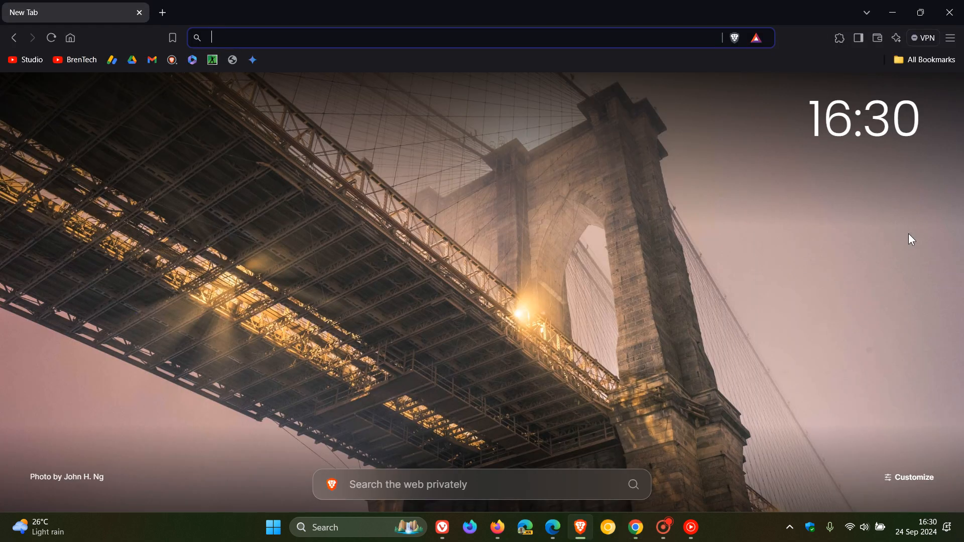
- Reach Brave's Privacy and security settings with the Do Not Track toggle in view
click(950, 39)
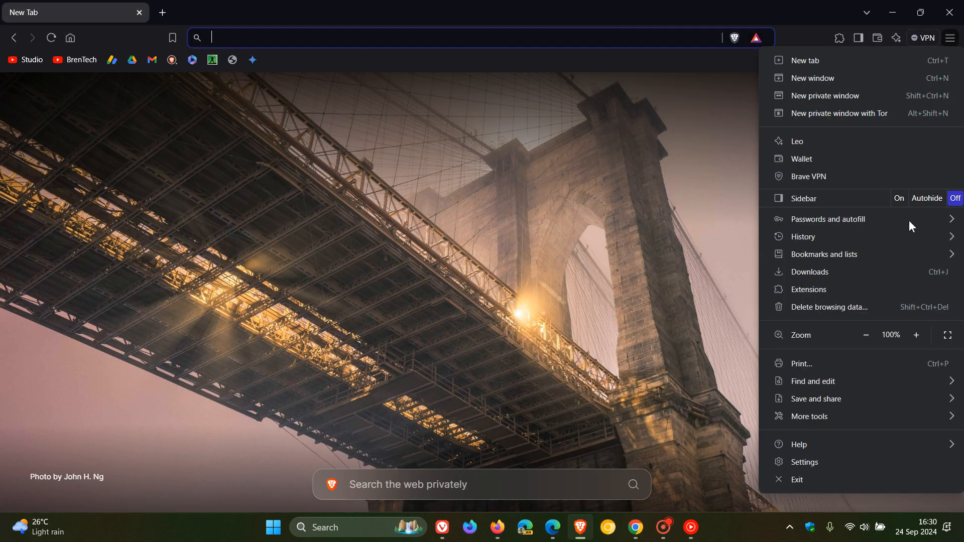
click(805, 462)
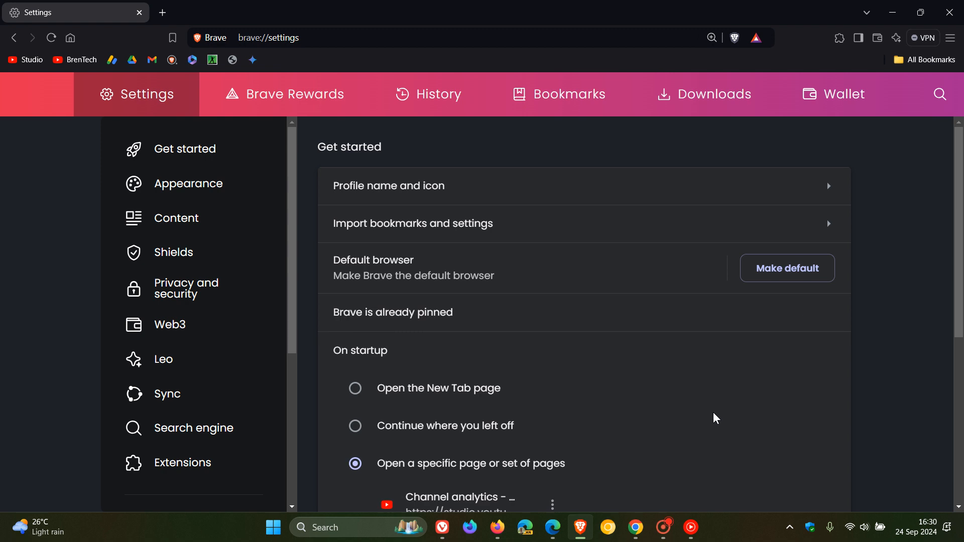
click(187, 288)
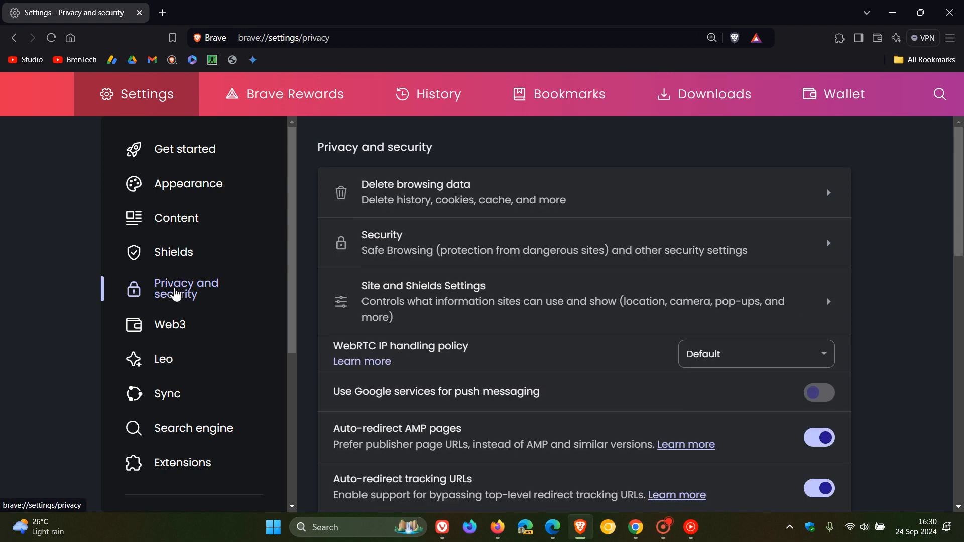
scroll(down, 3)
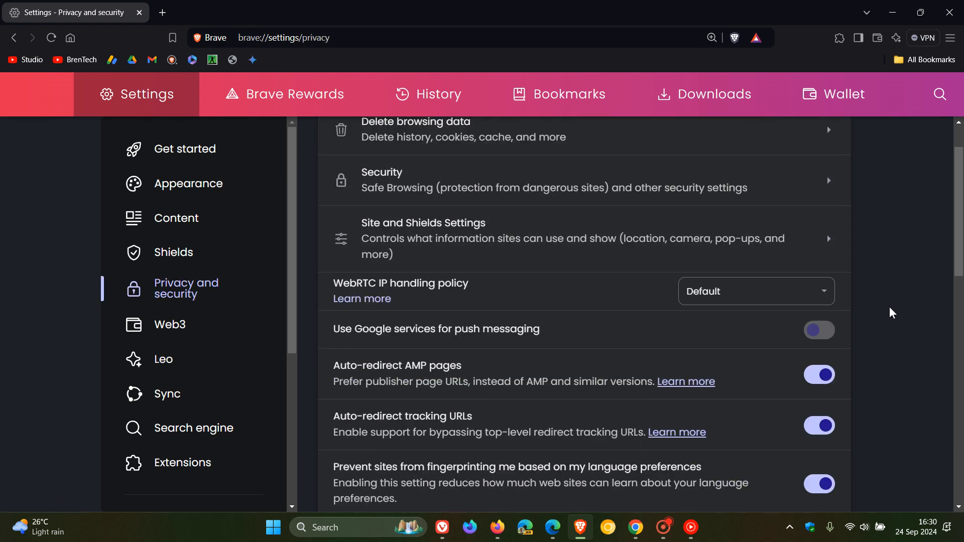
scroll(down, 3)
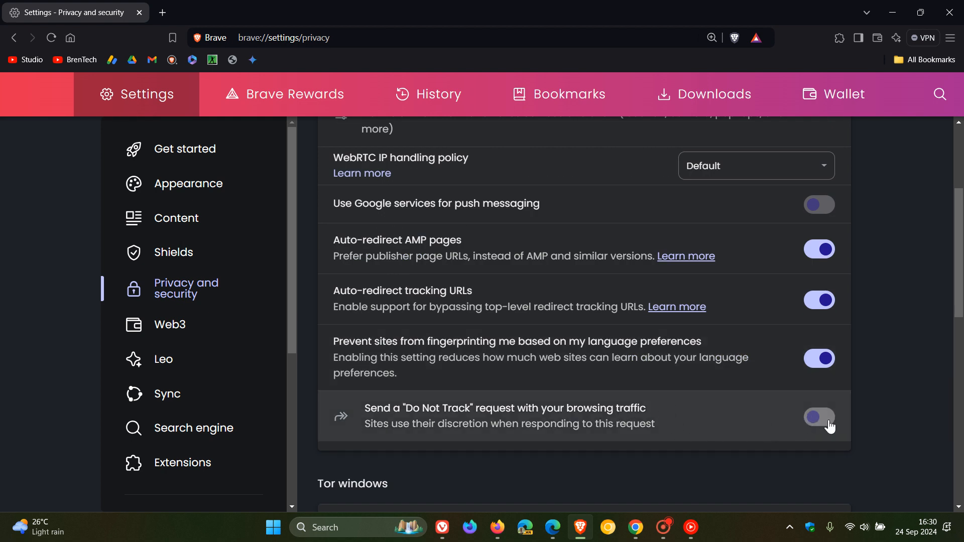
mouse_move(950, 11)
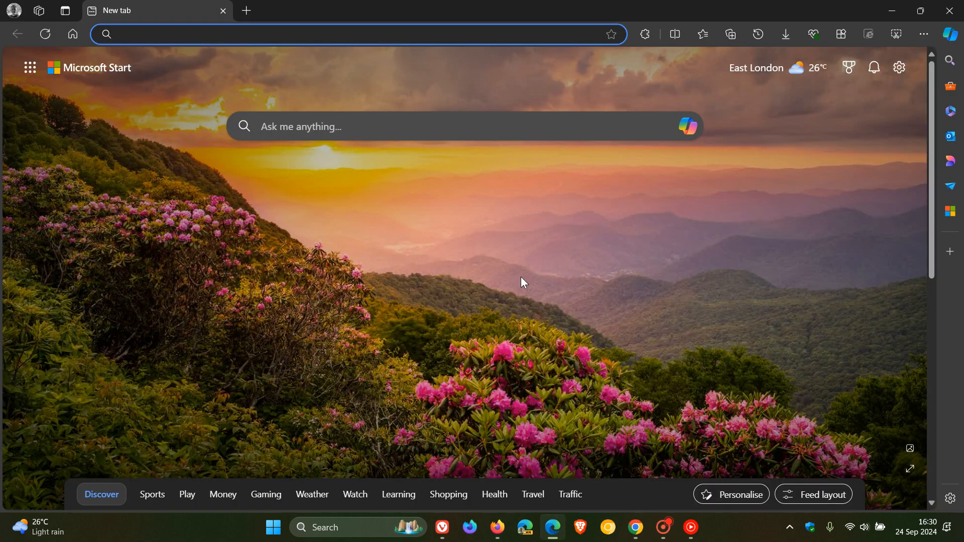
- Reach Edge's Privacy, search, and services settings down to the Privacy section
click(924, 34)
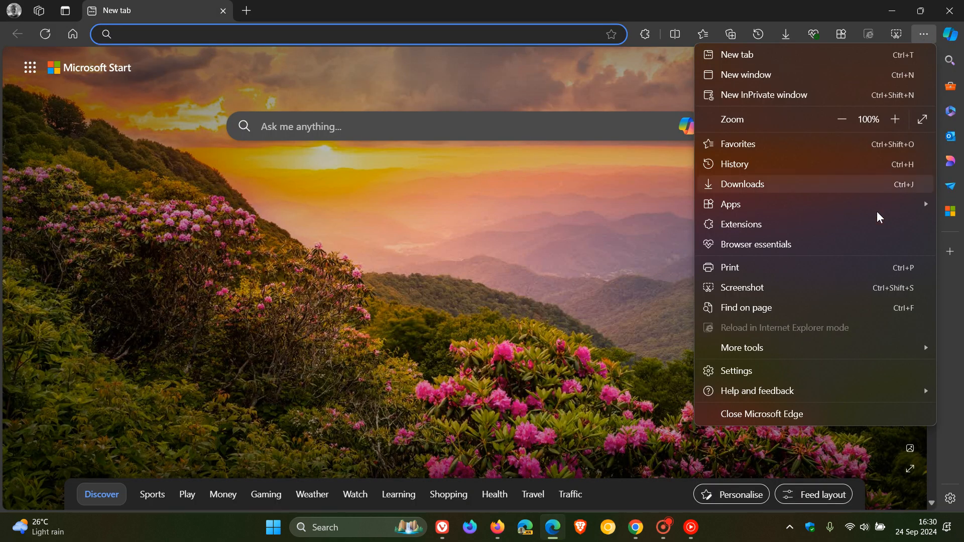
mouse_move(758, 391)
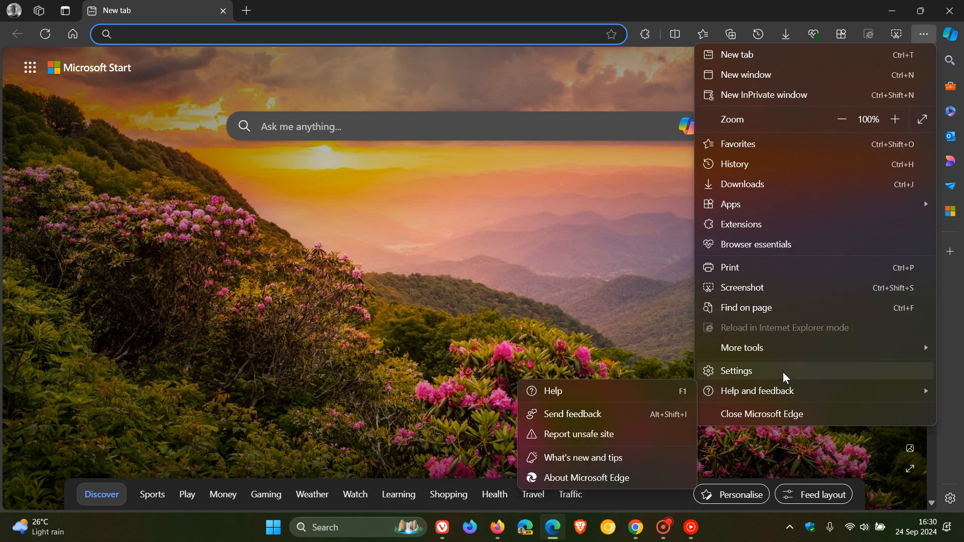
click(736, 371)
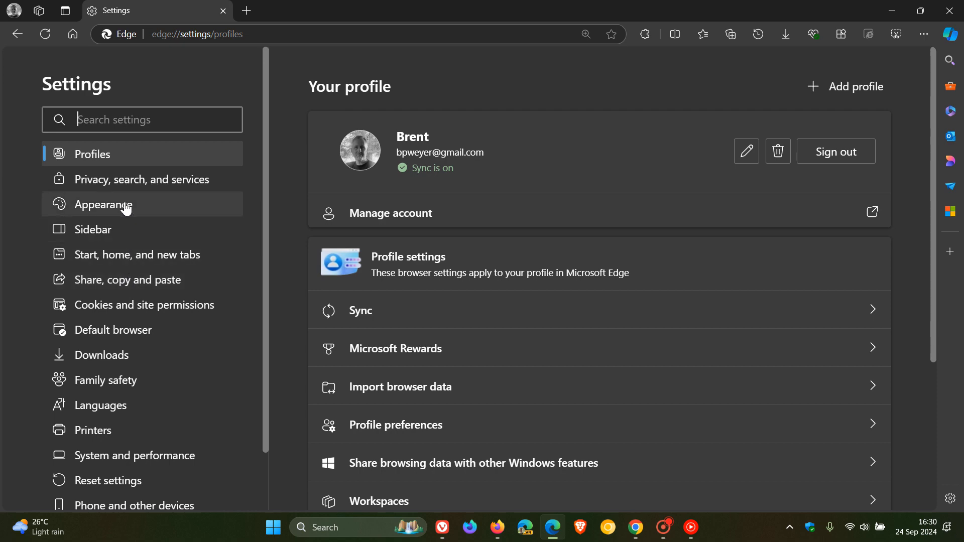
click(141, 179)
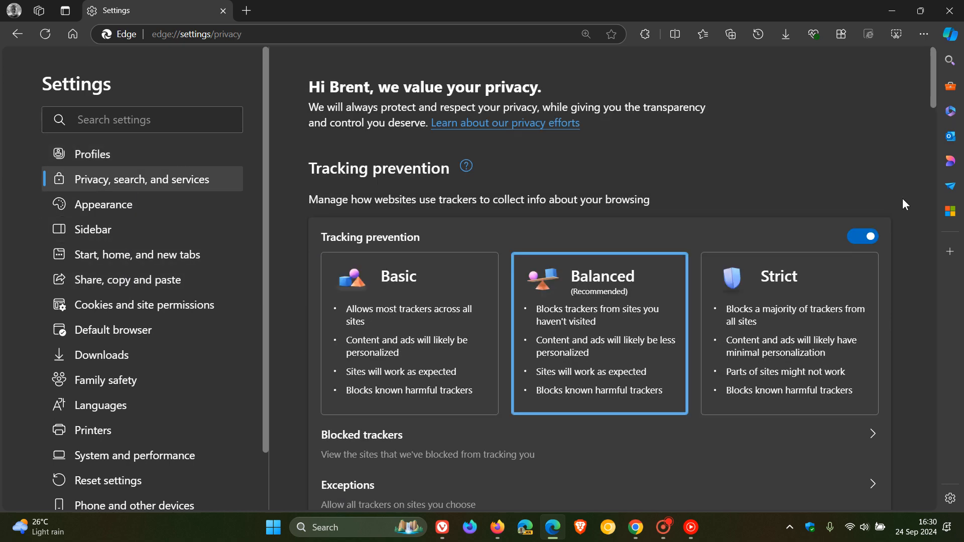
scroll(down, 3)
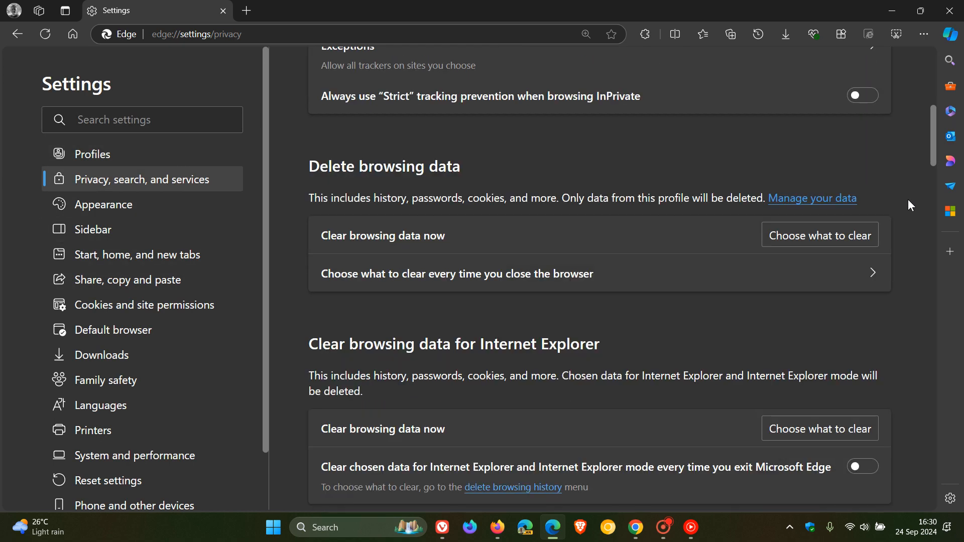
scroll(down, 3)
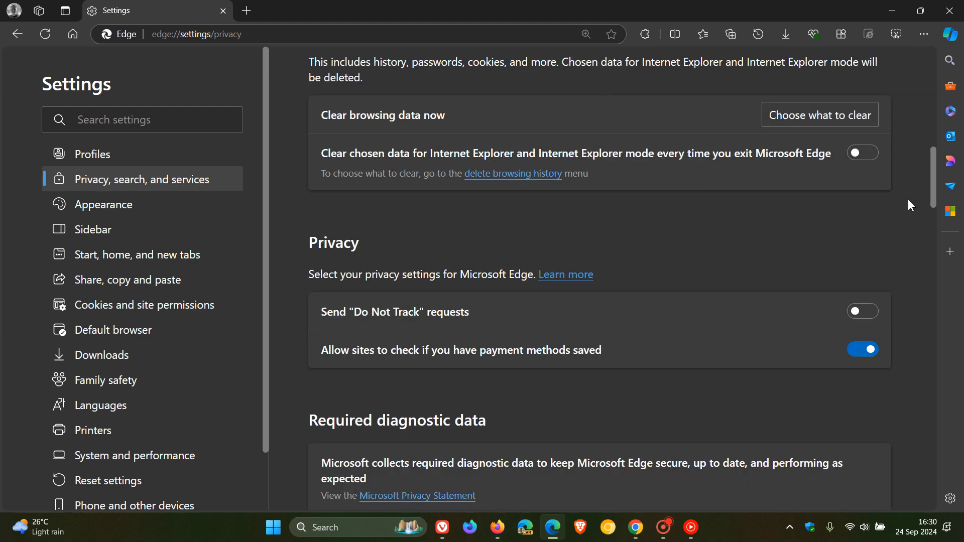
mouse_move(505, 327)
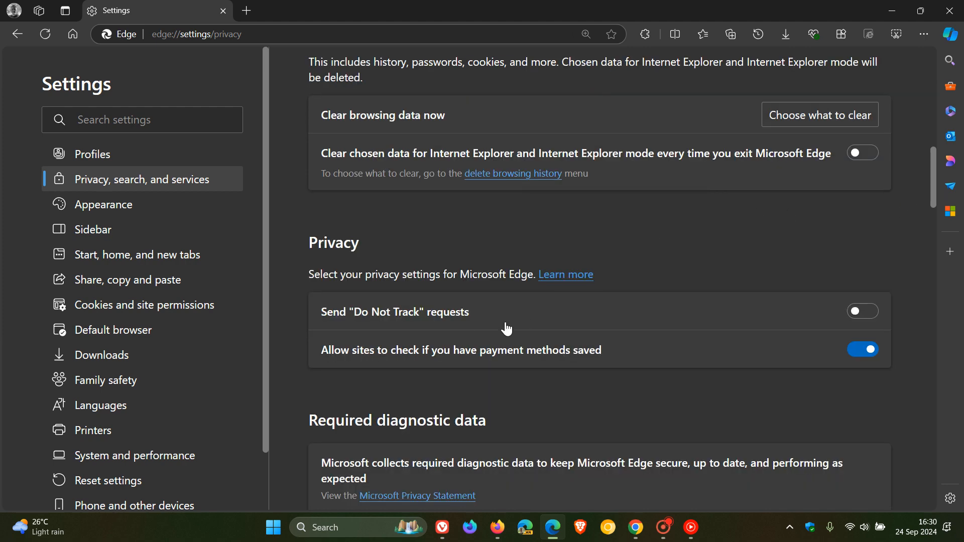
mouse_move(908, 179)
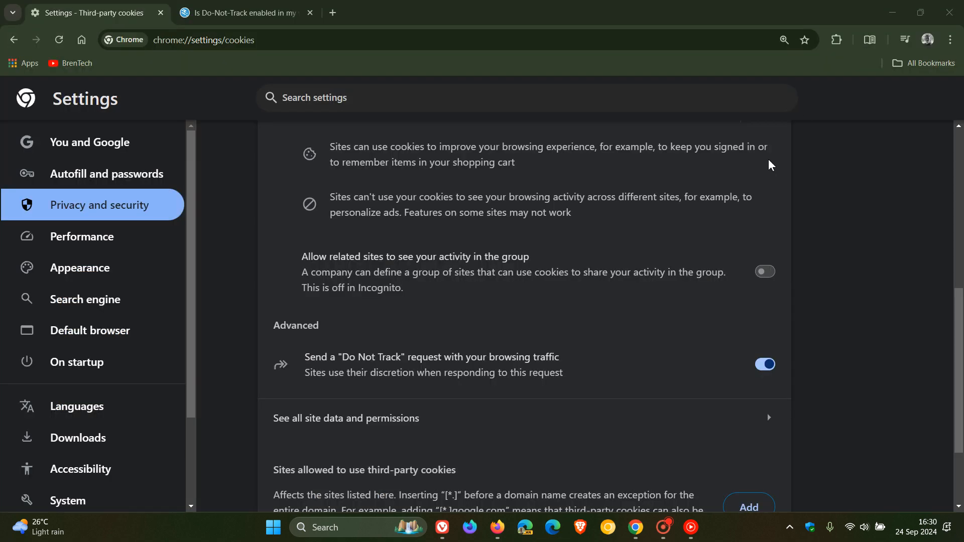
mouse_move(490, 528)
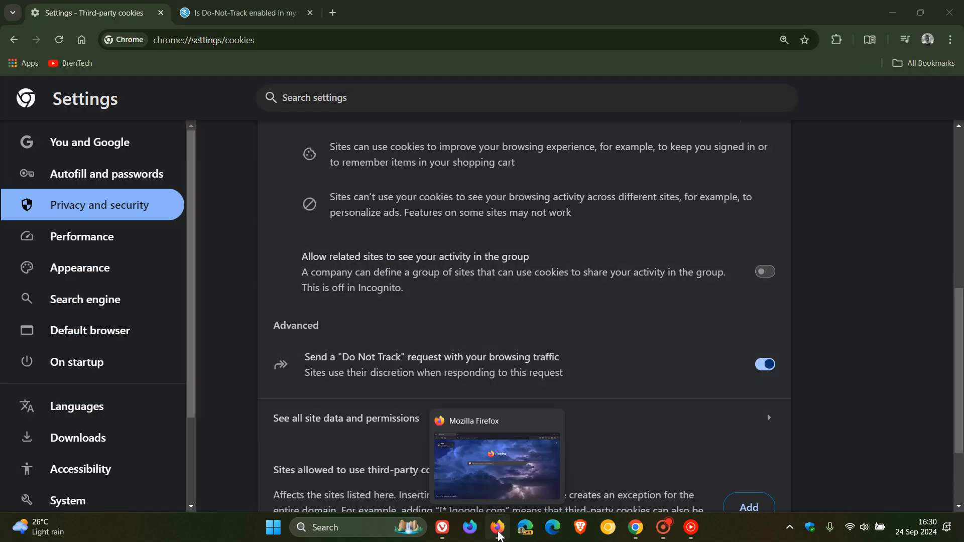
- Switch to Firefox and reach Privacy & Security settings at Website Privacy Preferences
click(501, 527)
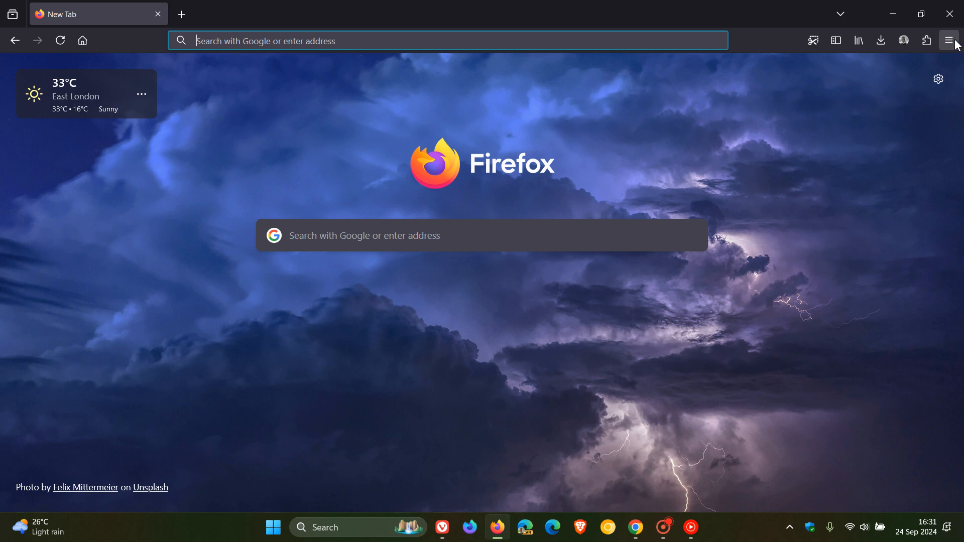
click(949, 41)
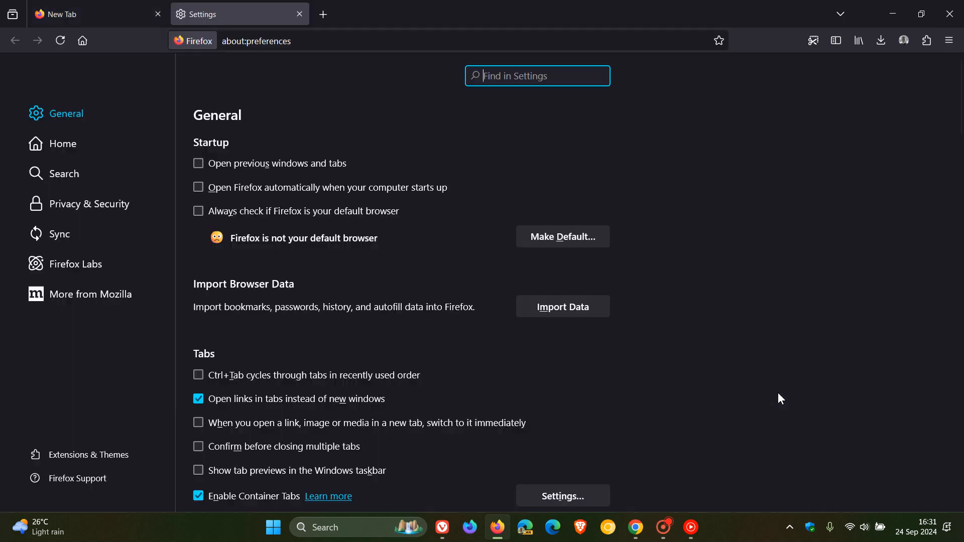
click(89, 204)
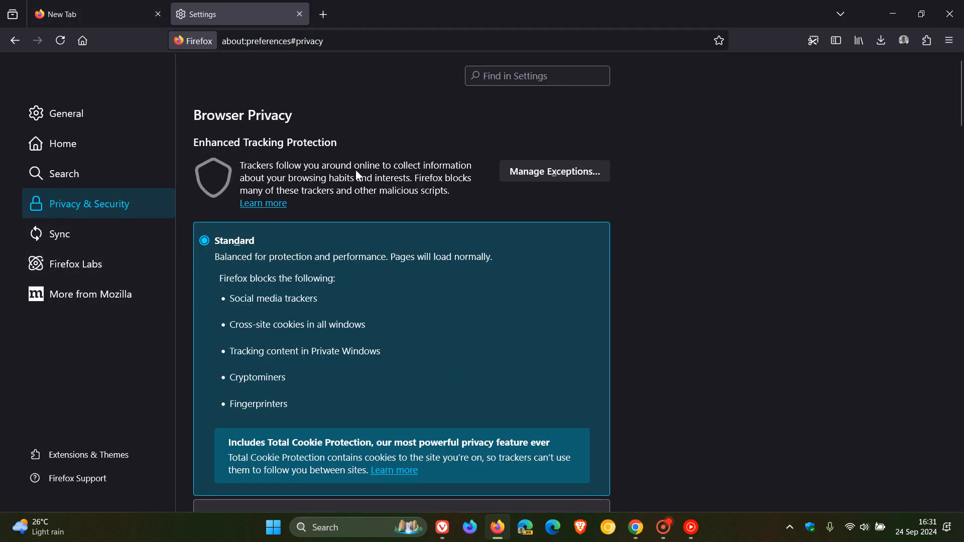
scroll(down, 3)
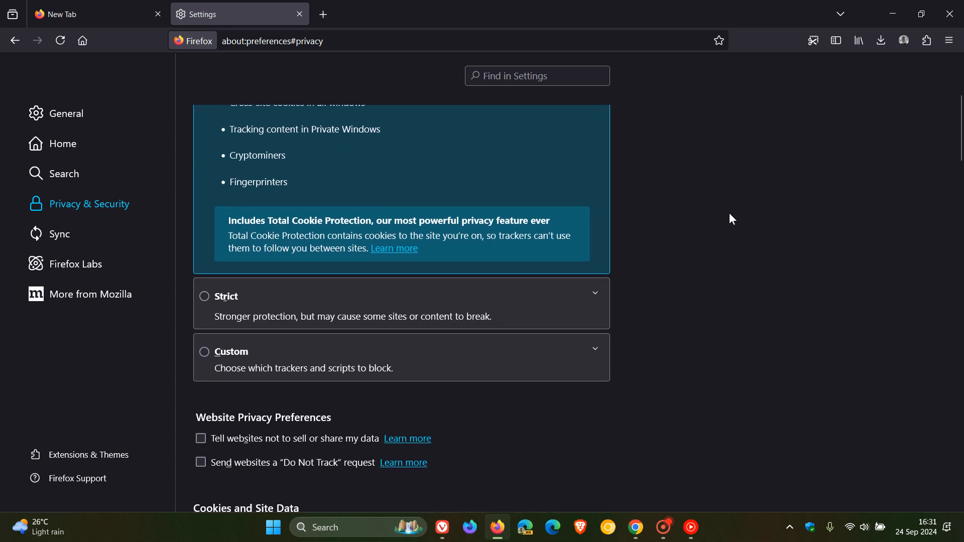
scroll(down, 3)
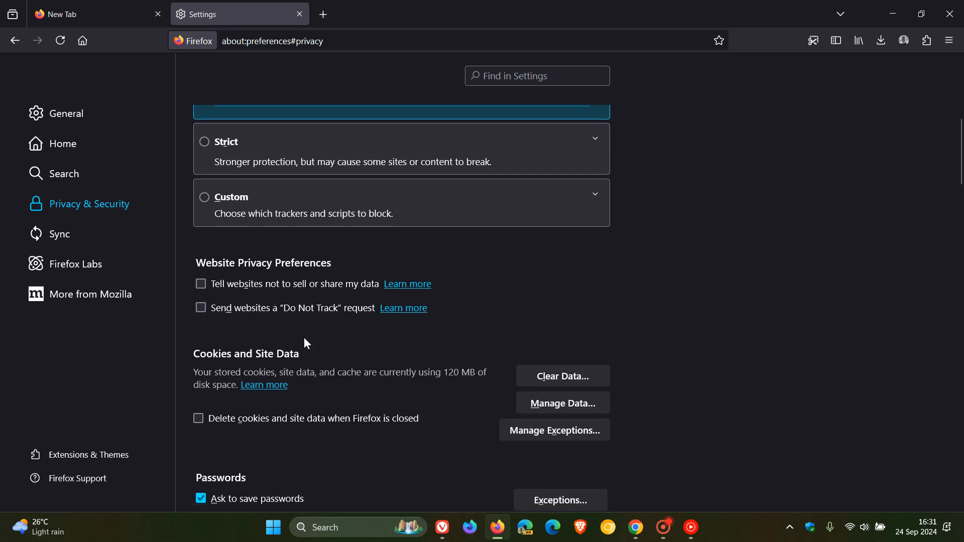
mouse_move(276, 334)
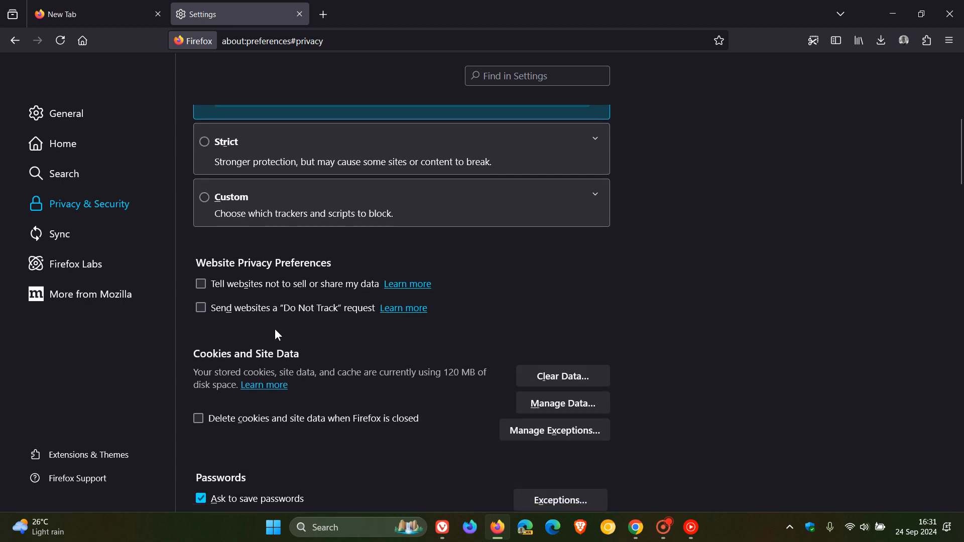
mouse_move(906, 156)
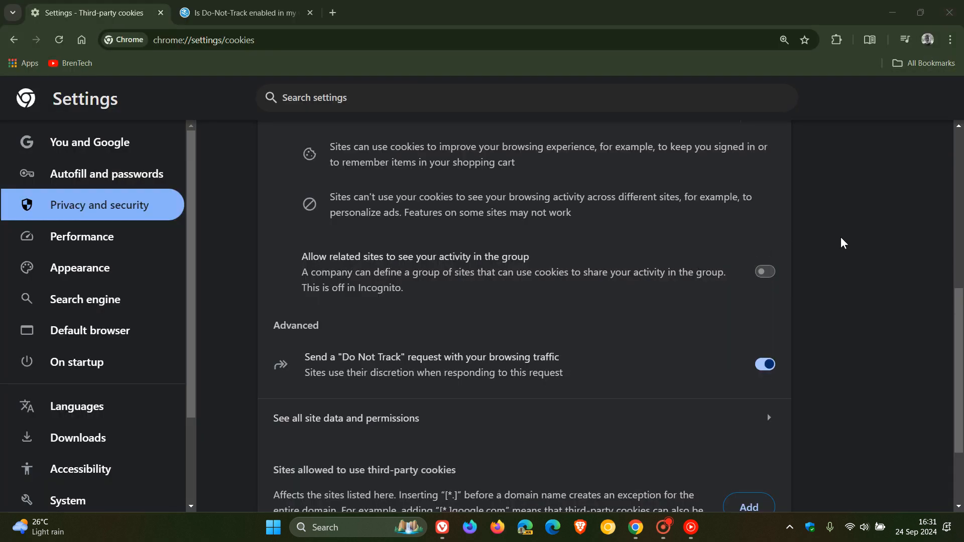
- Switch to Vivaldi and reach its Privacy and Security settings page
click(442, 527)
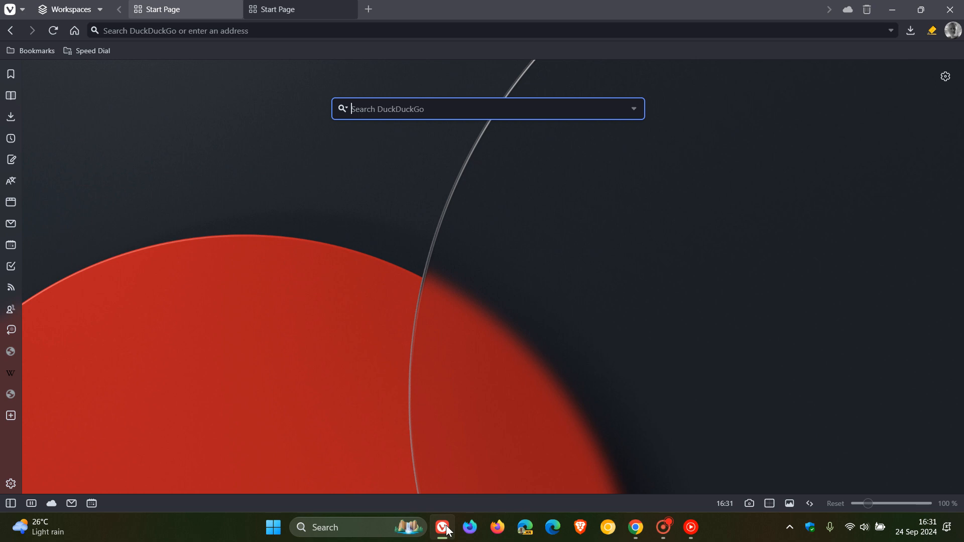
click(8, 10)
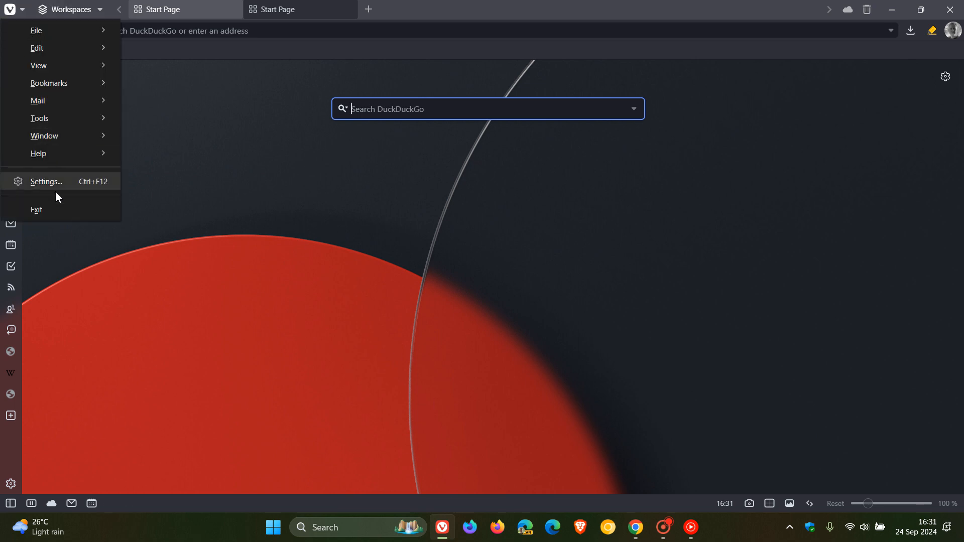
click(46, 181)
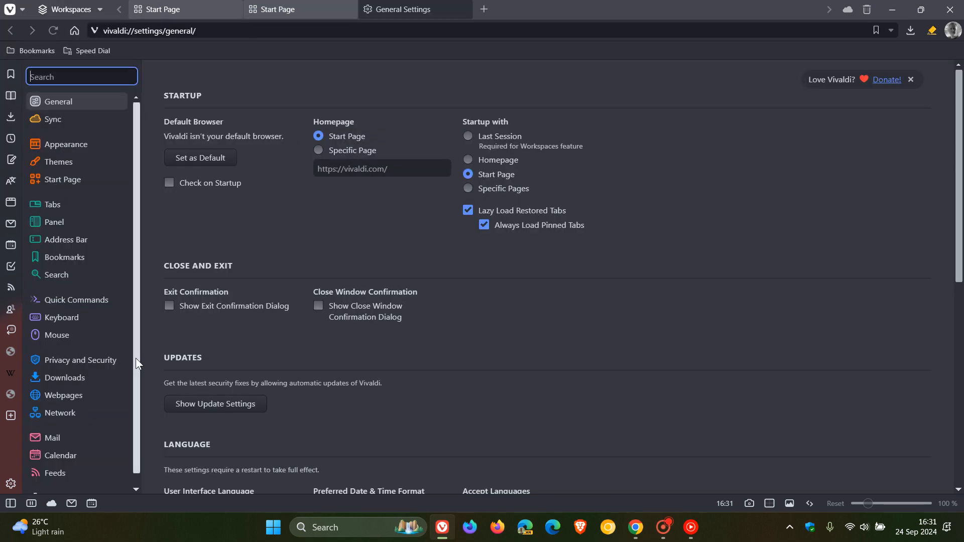
click(81, 359)
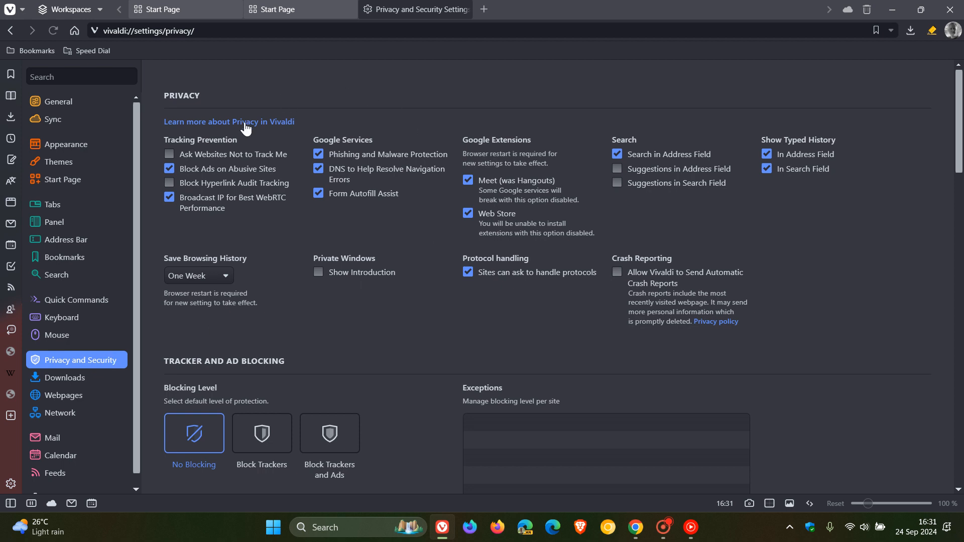
mouse_move(206, 160)
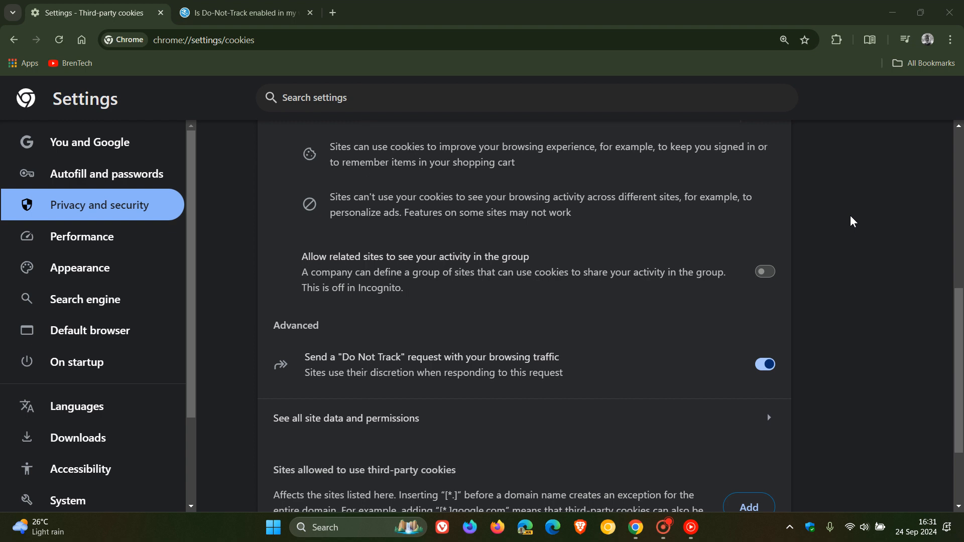
mouse_move(824, 213)
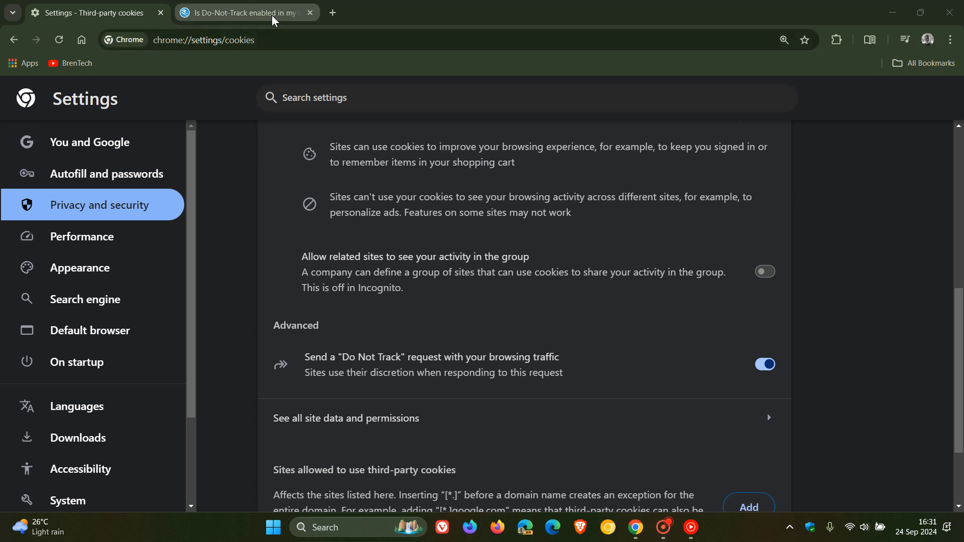
click(247, 13)
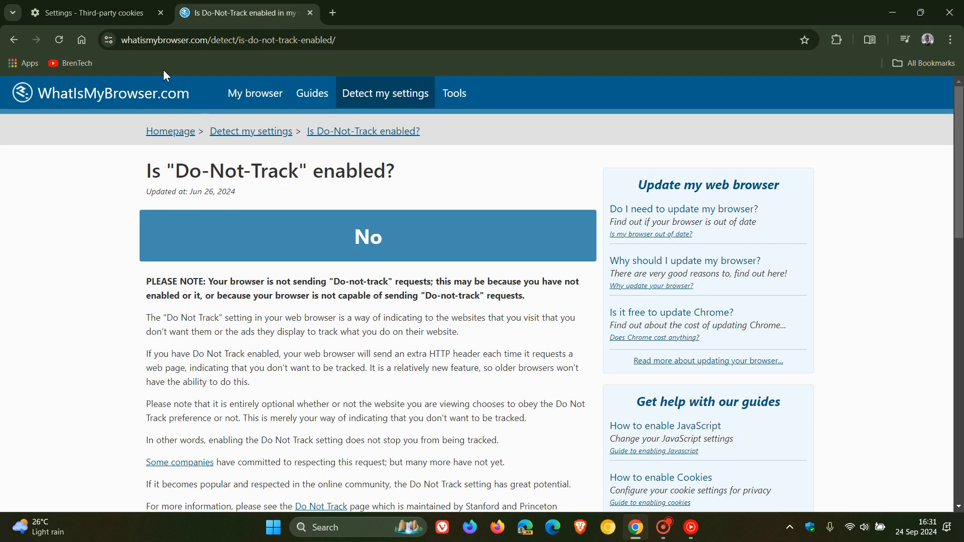
mouse_move(185, 74)
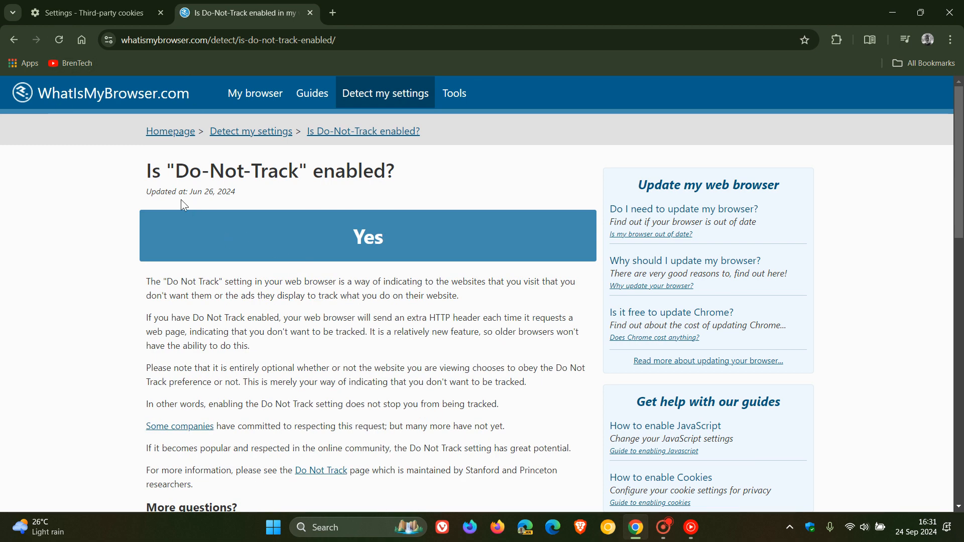
click(90, 13)
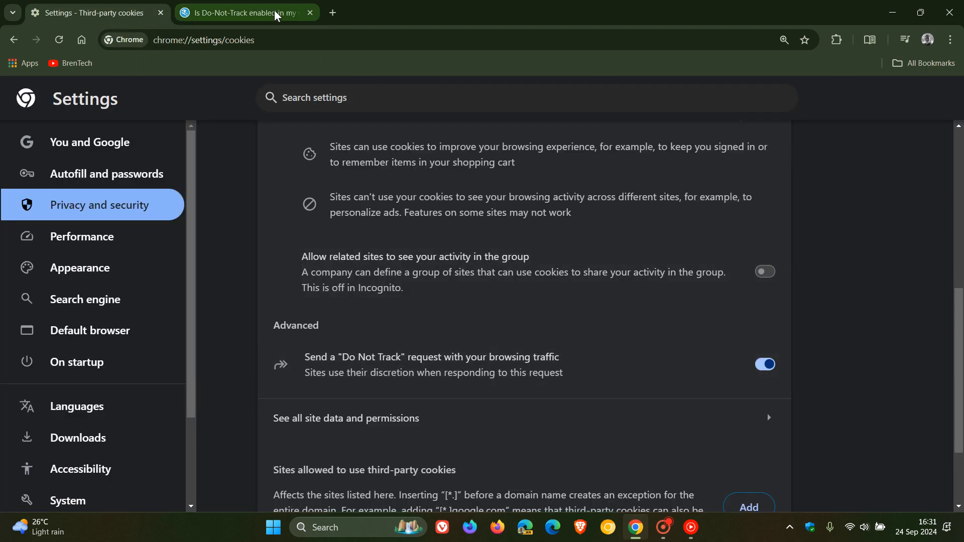
- Switch Chrome's Do Not Track off, reload the whatismybrowser test page, and return to Settings
click(247, 13)
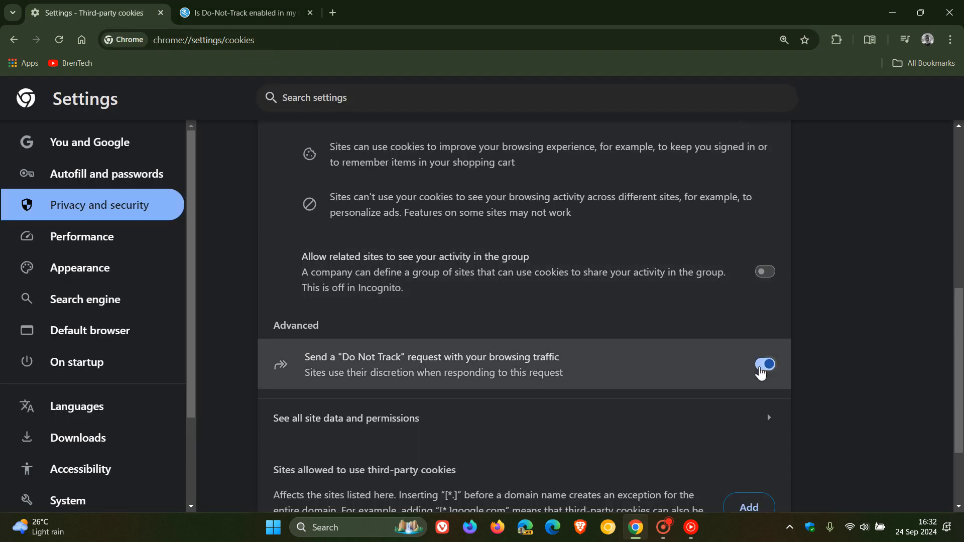
click(251, 13)
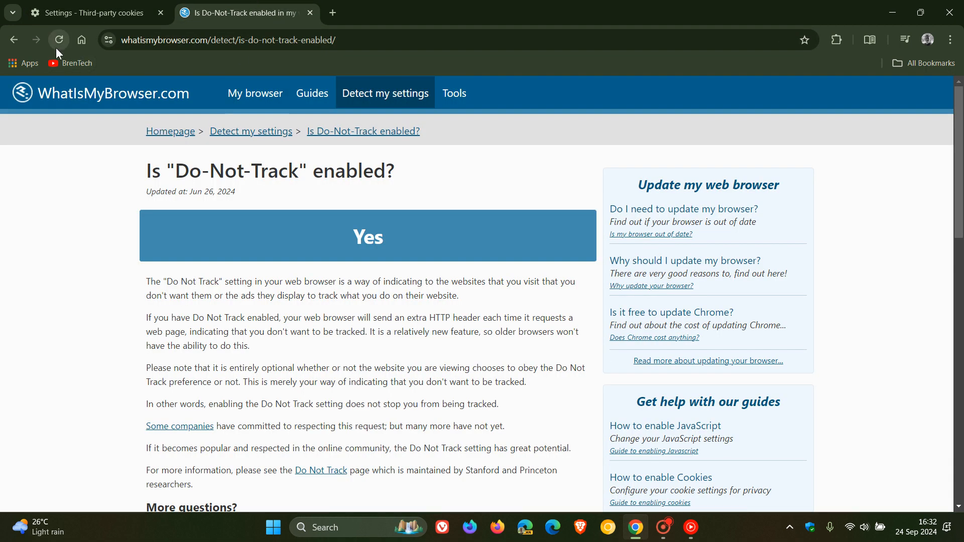
click(58, 40)
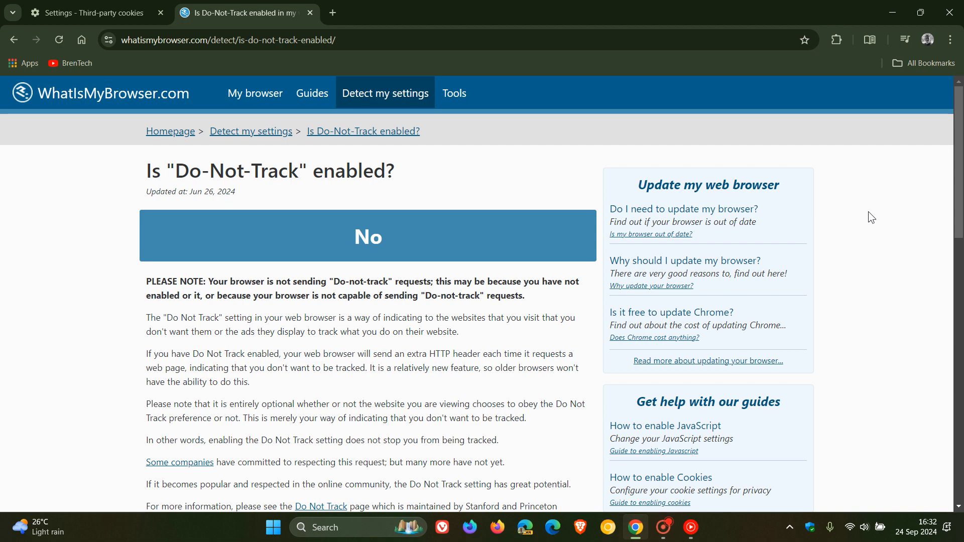
click(88, 13)
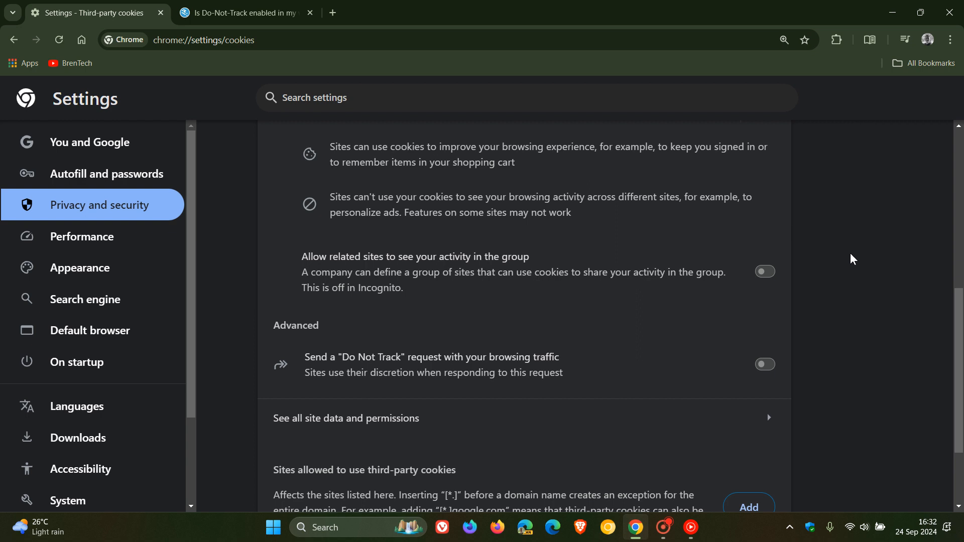
mouse_move(93, 34)
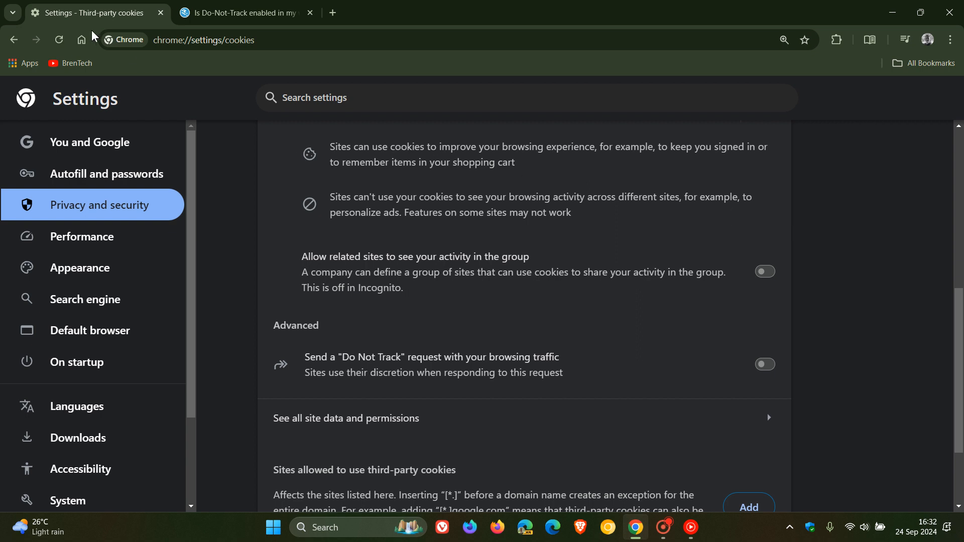